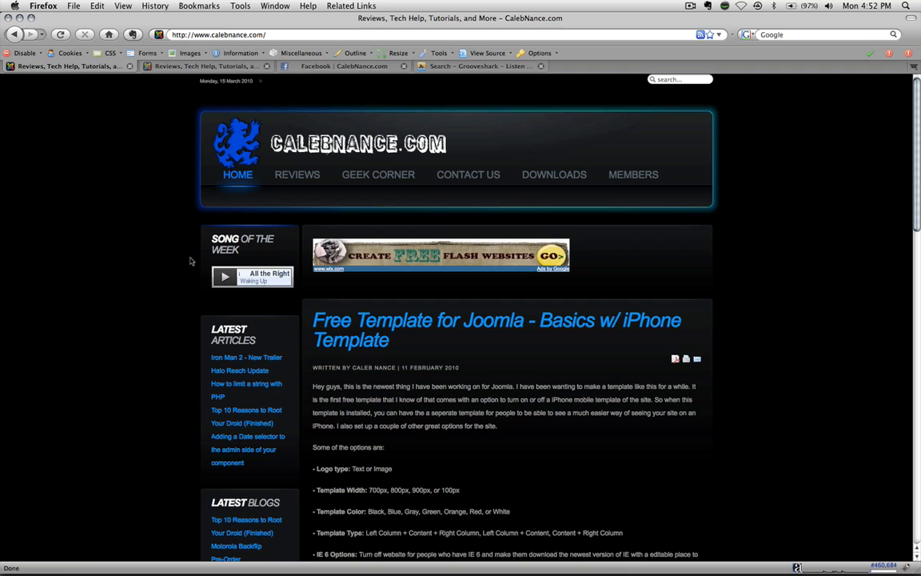
mouse_move(258, 168)
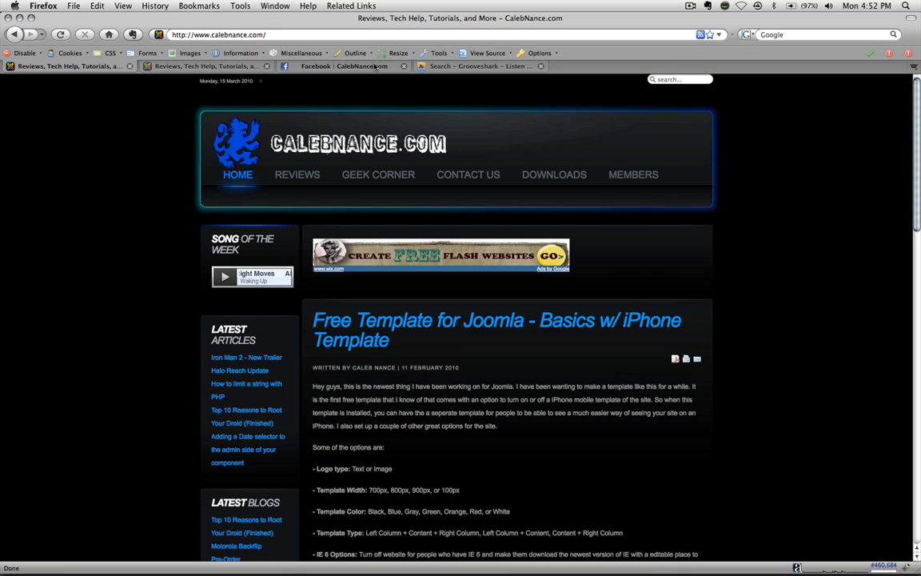
Export OneRepublic's 'All the Right Moves' from Grooveshark's share options to the widget maker
left_click(476, 65)
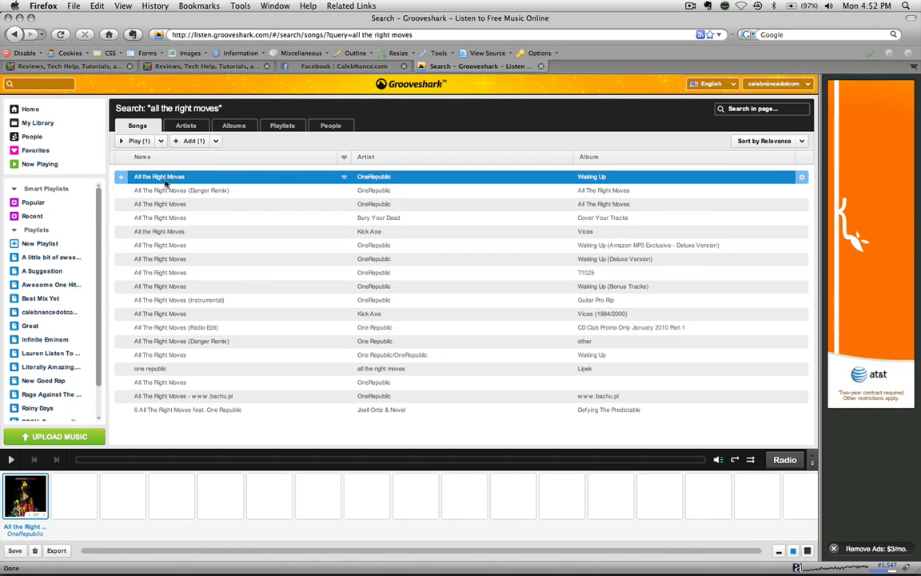
mouse_move(51, 366)
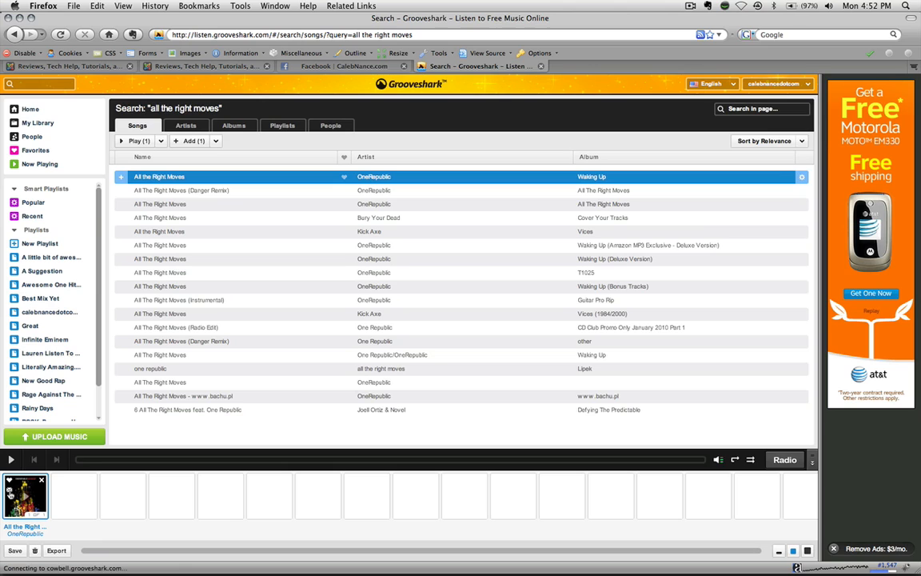
left_click(802, 177)
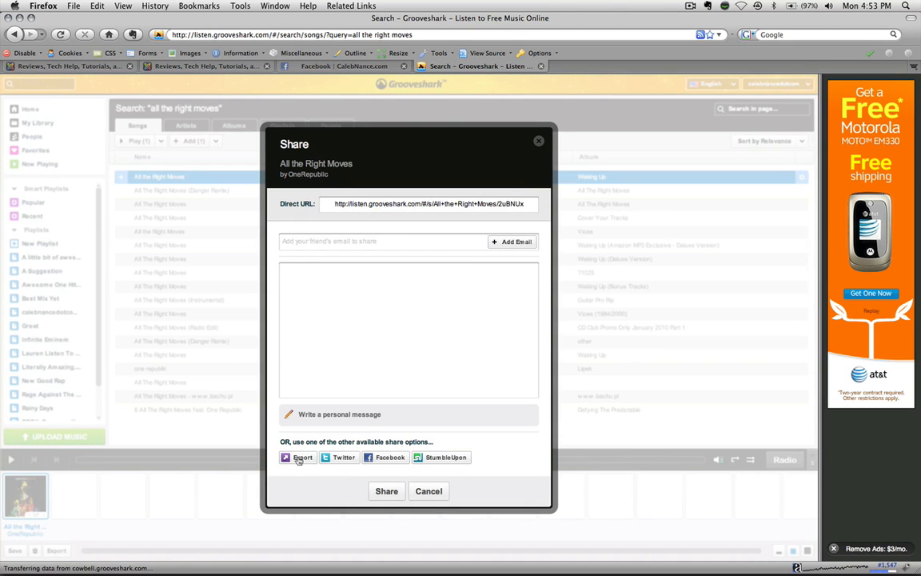
left_click(302, 457)
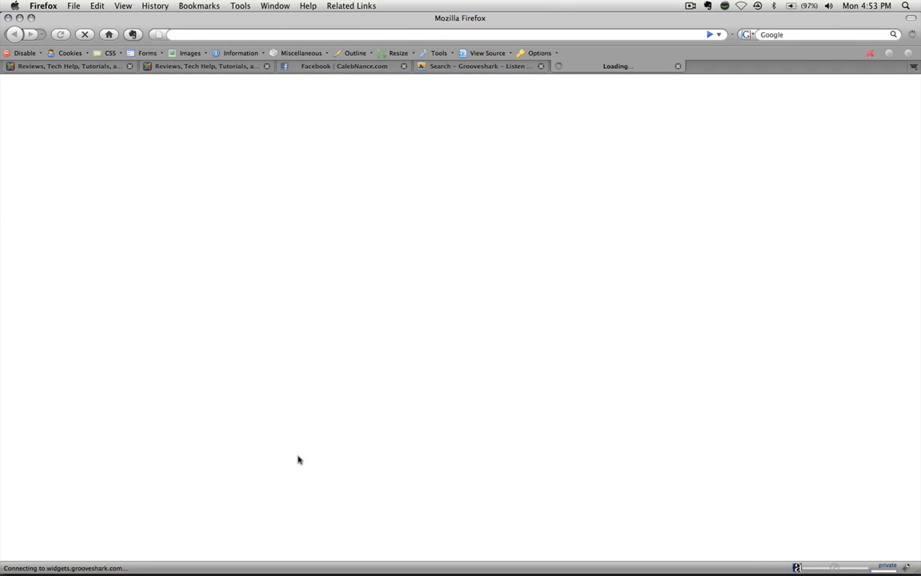
mouse_move(504, 156)
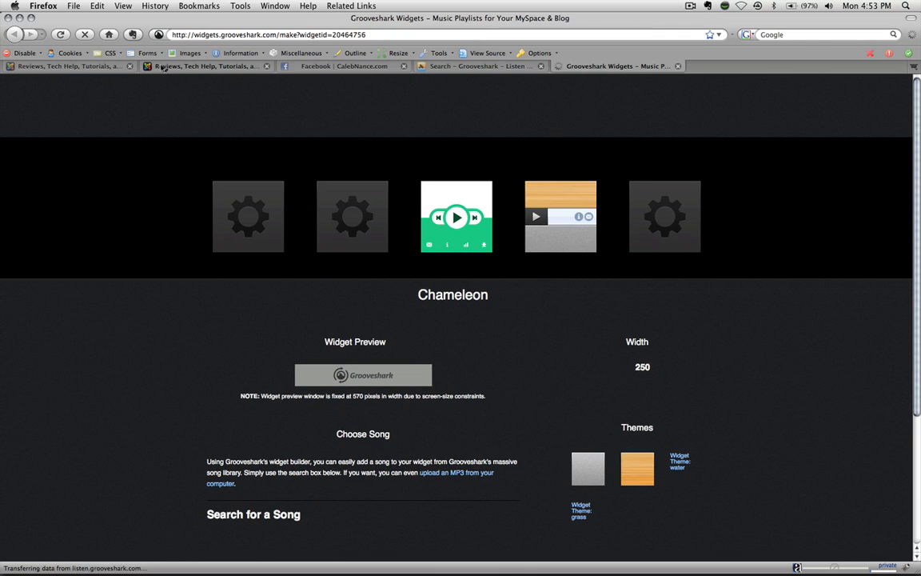
Scroll to the Song of the Week module's Custom Output editor, then return to Grooveshark Widgets
left_click(206, 66)
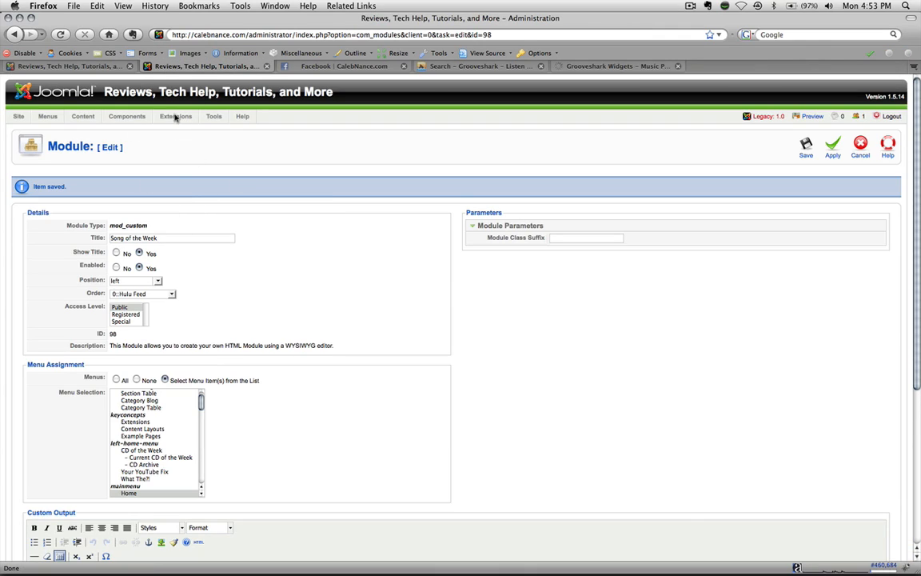
mouse_move(267, 180)
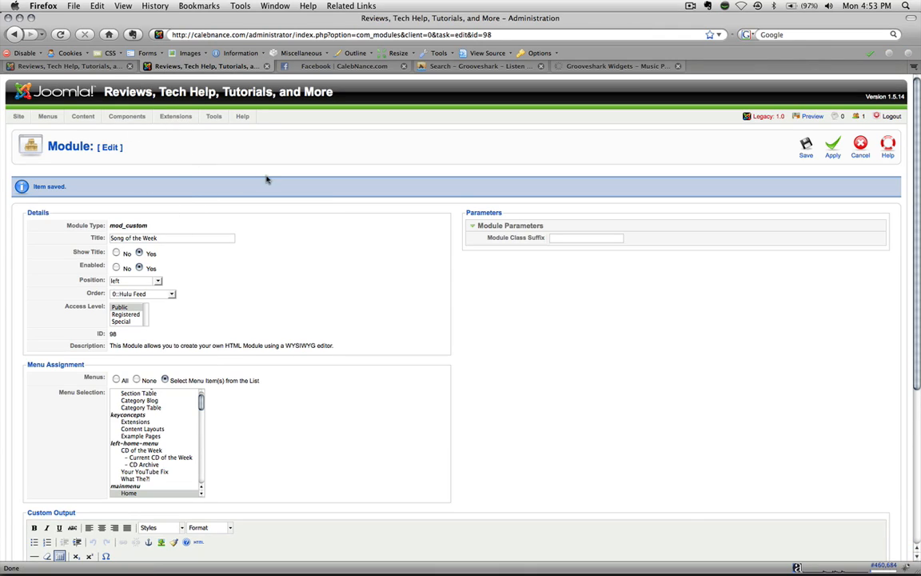
mouse_move(185, 254)
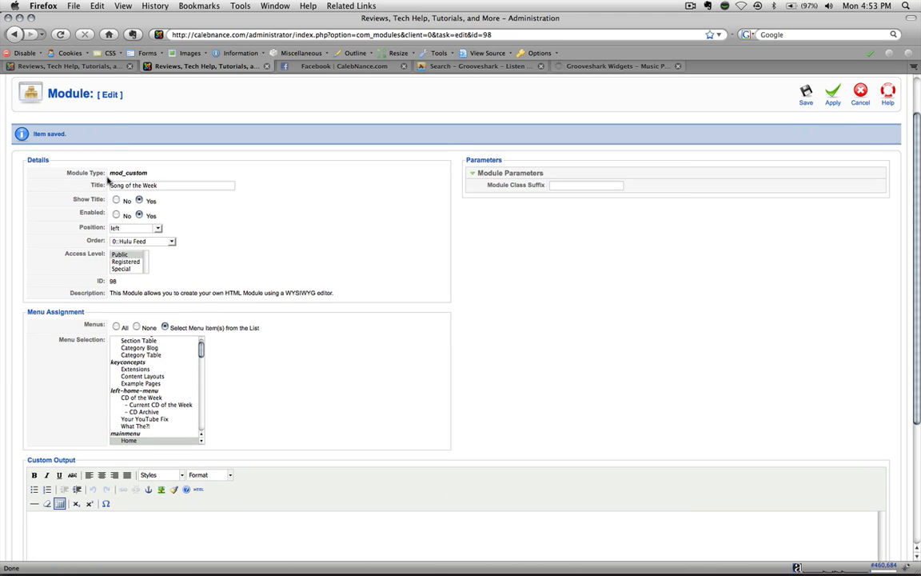
mouse_move(123, 226)
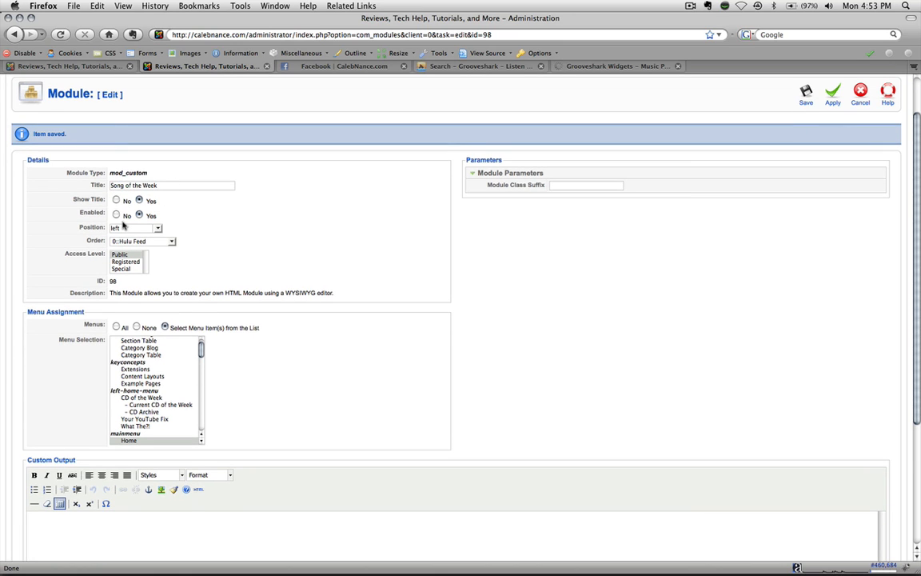
scroll("down", 3)
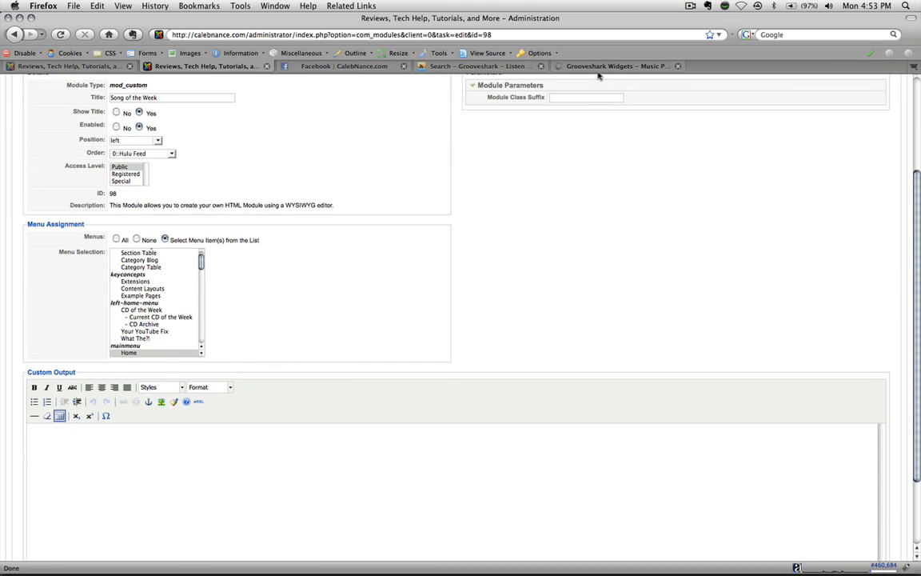
left_click(615, 66)
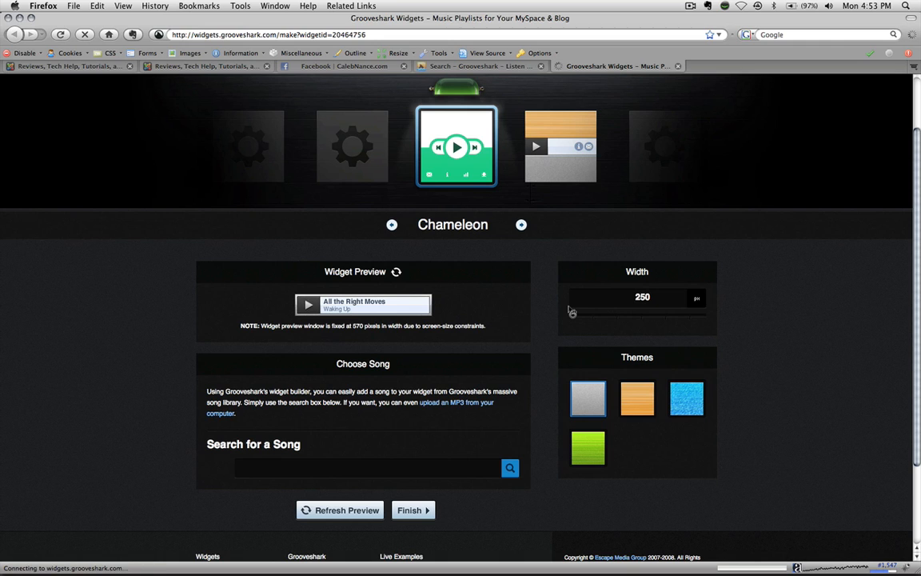
Choose the Single Song widget design and set its width to 150 px
left_click(521, 224)
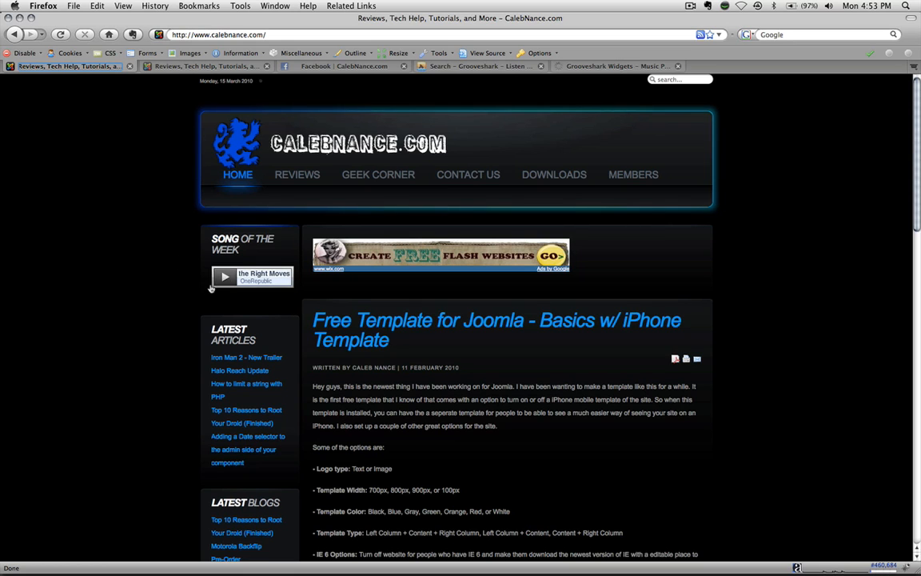
left_click(297, 175)
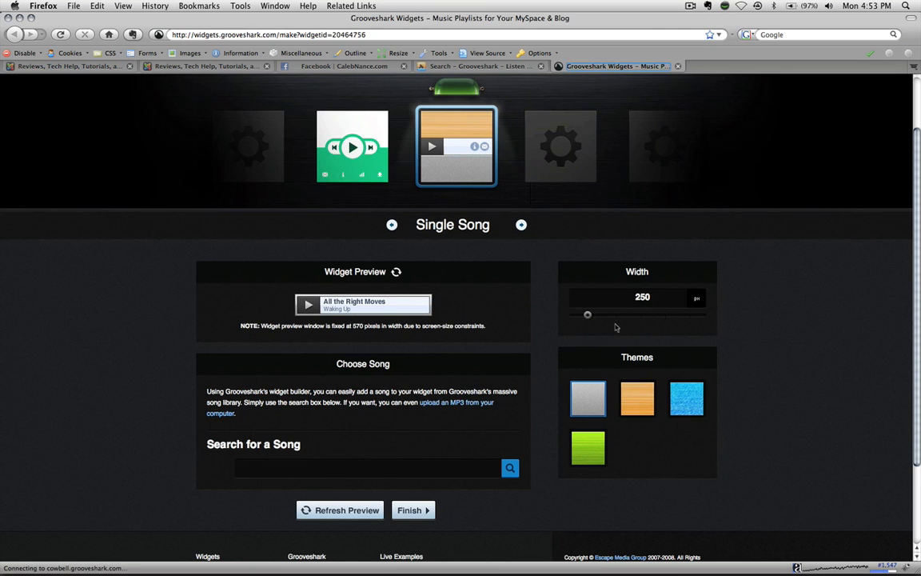
left_click_drag(588, 314, 570, 315)
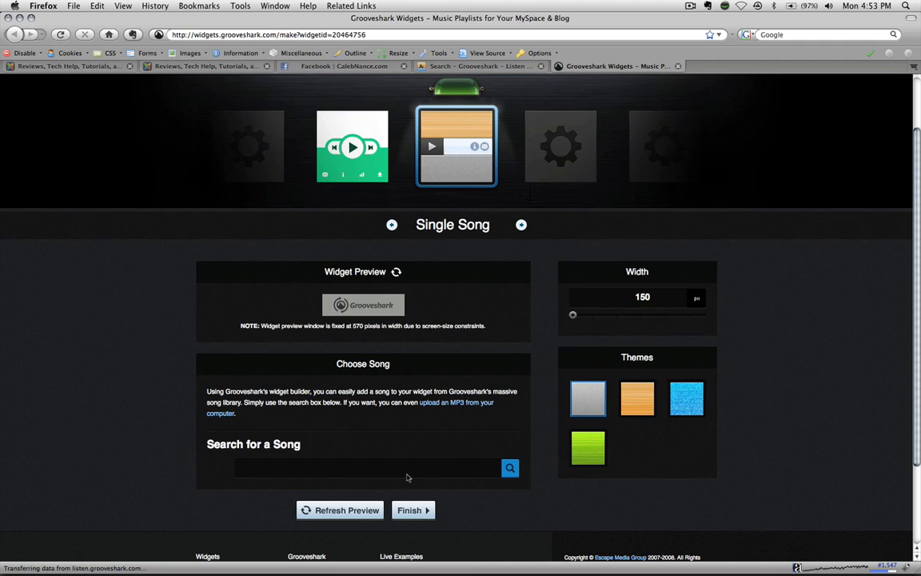
mouse_move(372, 319)
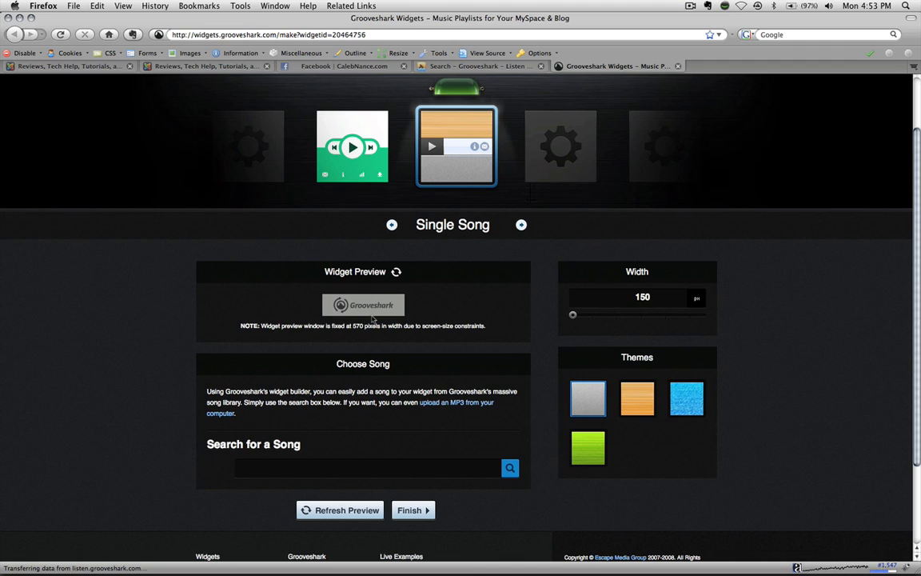
mouse_move(393, 500)
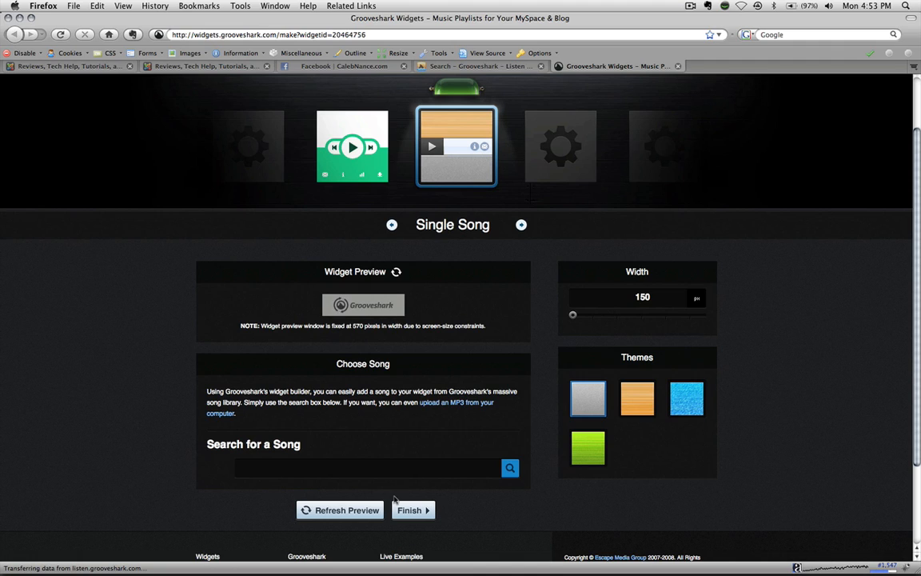
Finish the widget, select its embed code, and bring up Joomla's HTML source editor
left_click(413, 510)
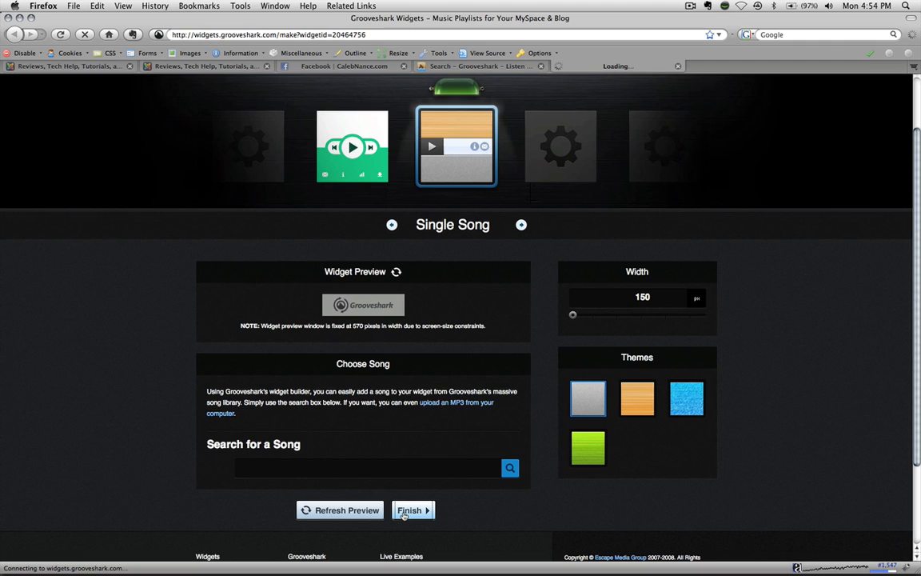
left_click(409, 511)
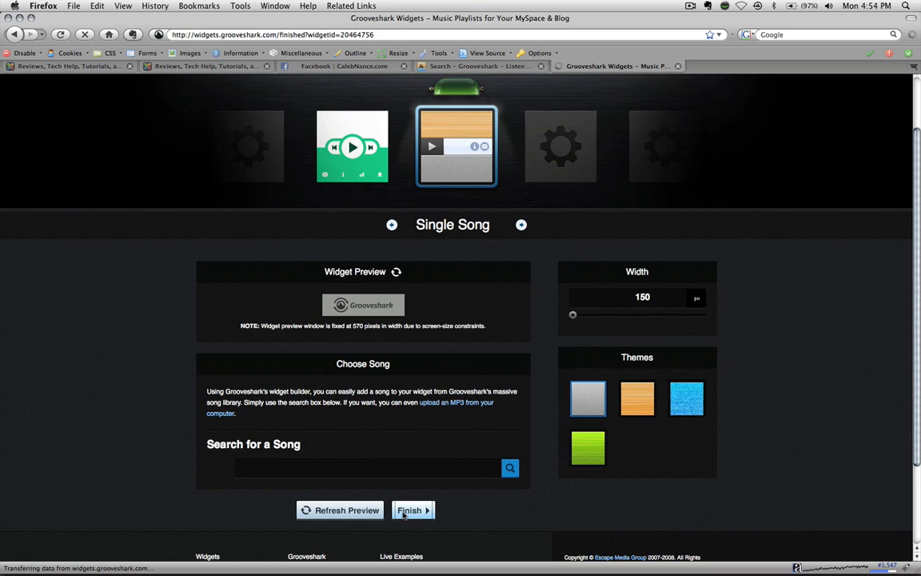
left_click(410, 510)
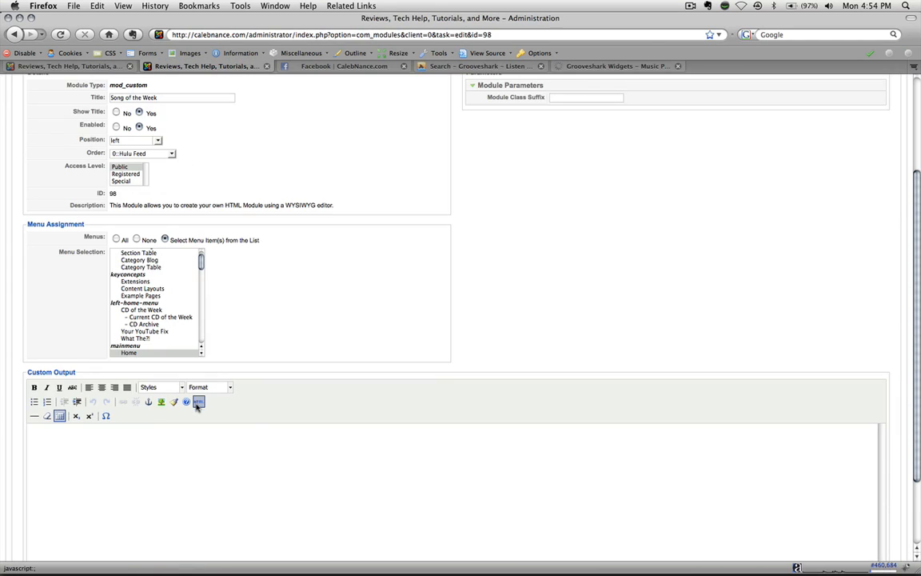
left_click(199, 402)
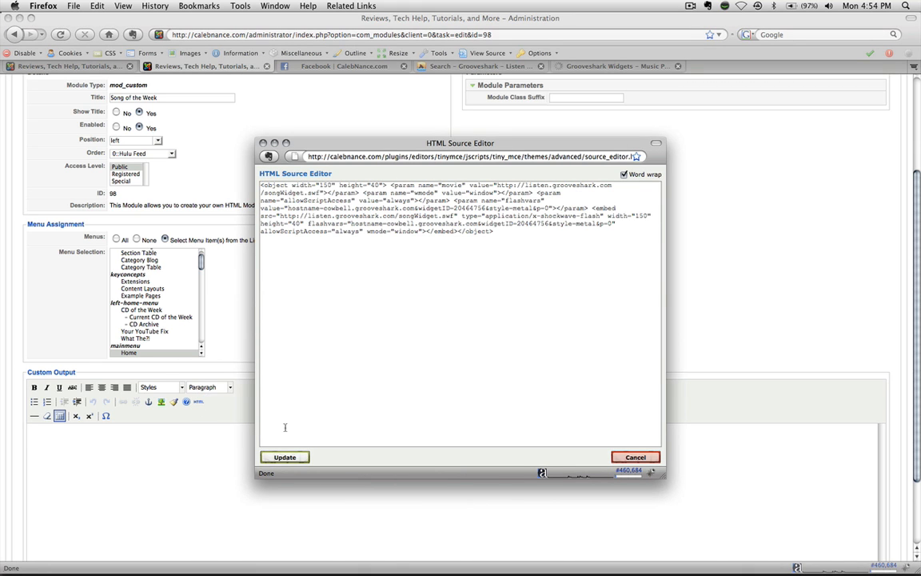
Apply the pasted Grooveshark embed code to the module's HTML source and save the module
left_click(285, 457)
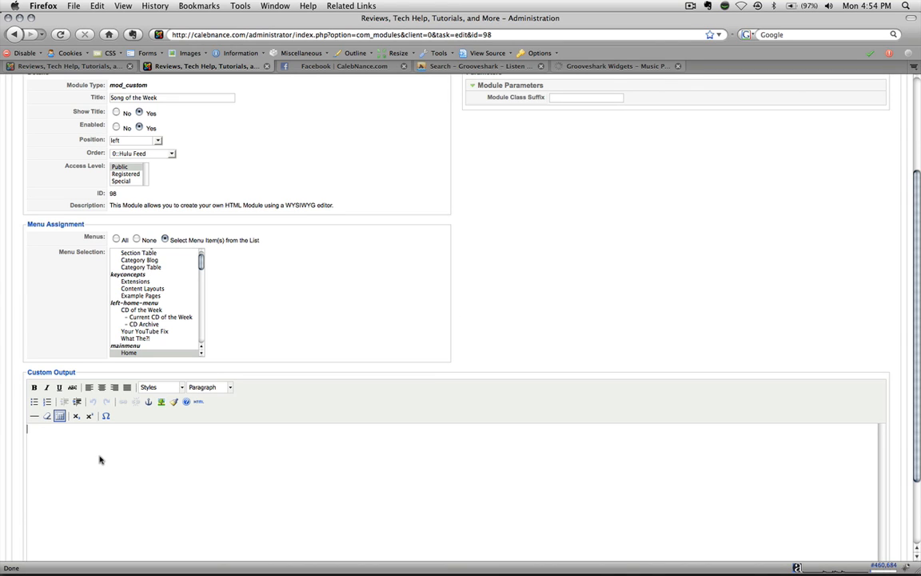
left_click(832, 109)
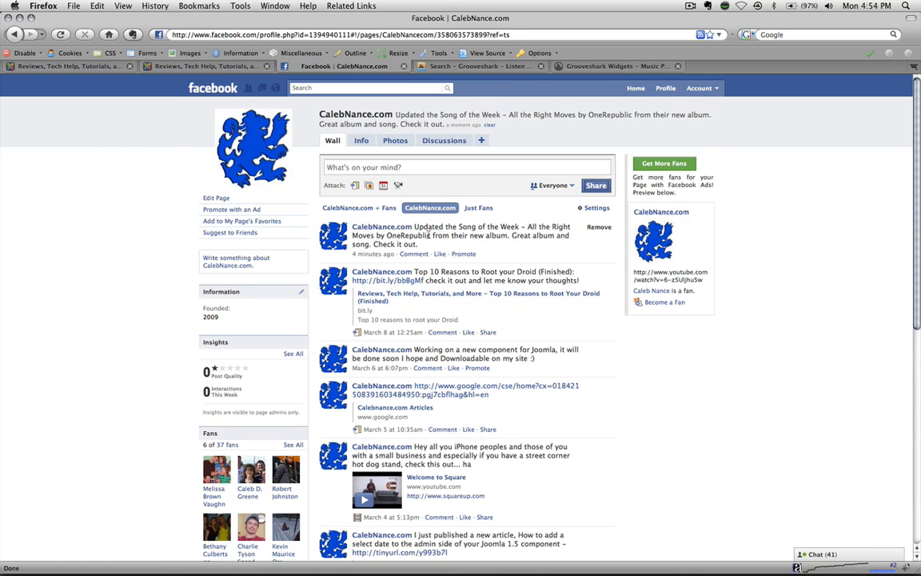
mouse_move(512, 166)
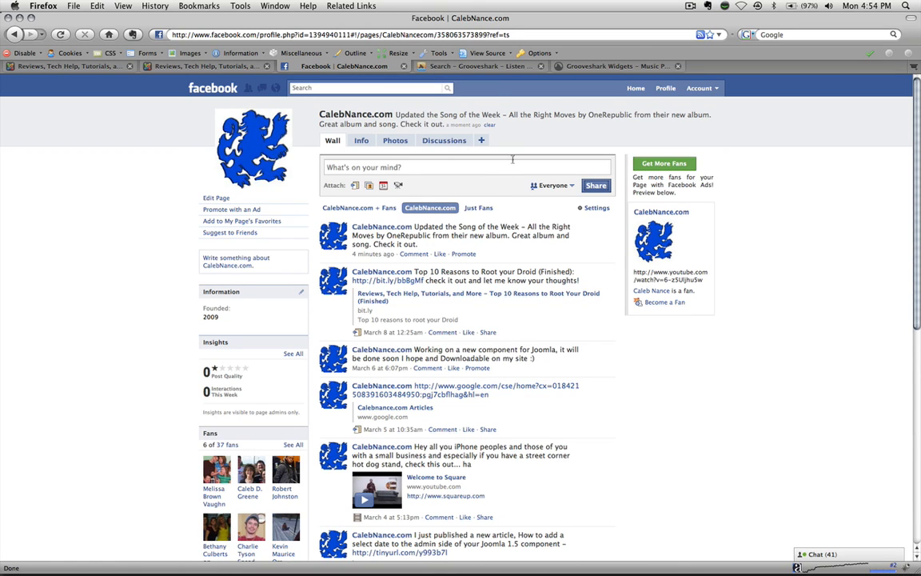
Return from the Facebook wall post to the finished Grooveshark widget page
left_click(618, 65)
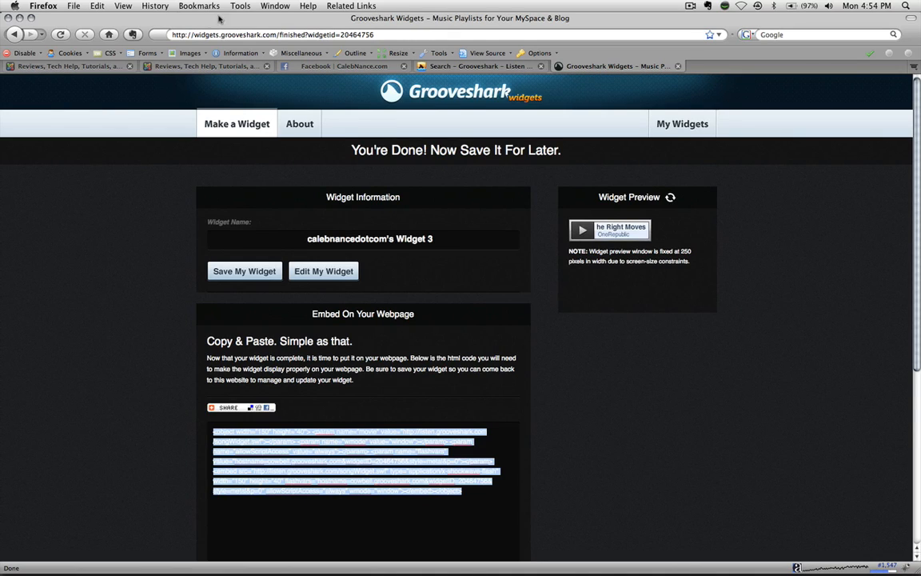